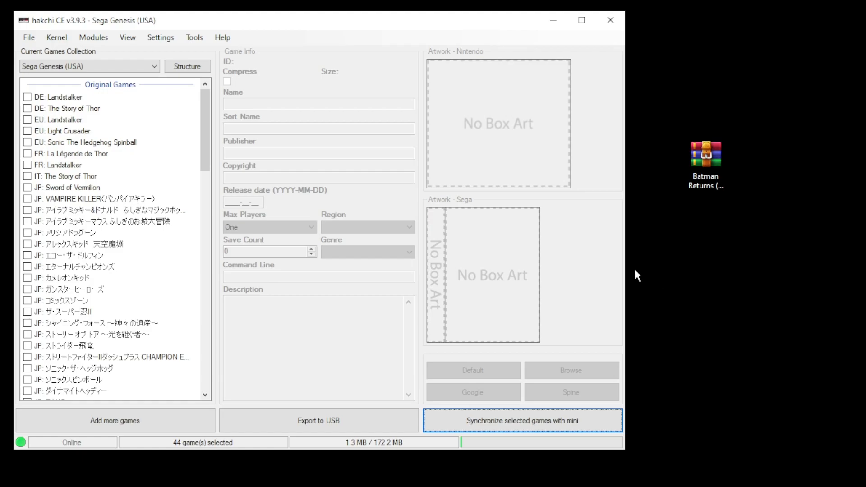
From Modules > KMFD's Mod Hub, choose RetroArch 1.9.10 Ozone on the KMFD RetroArch tab
click(93, 37)
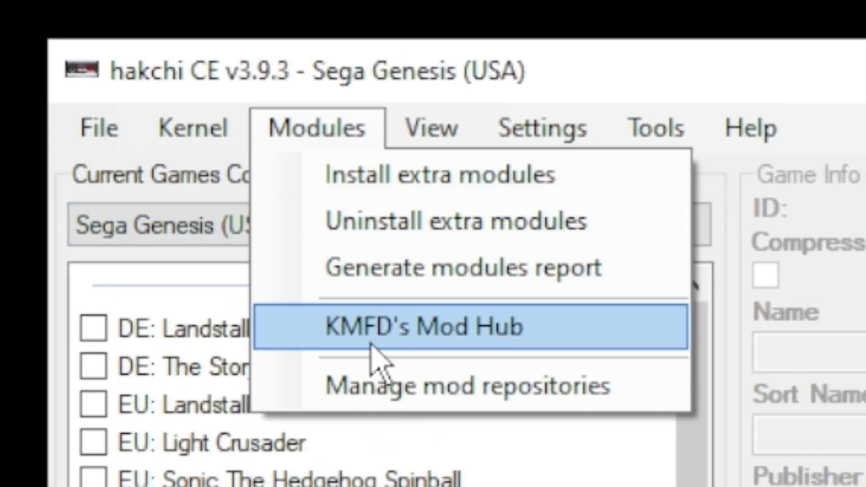
click(425, 326)
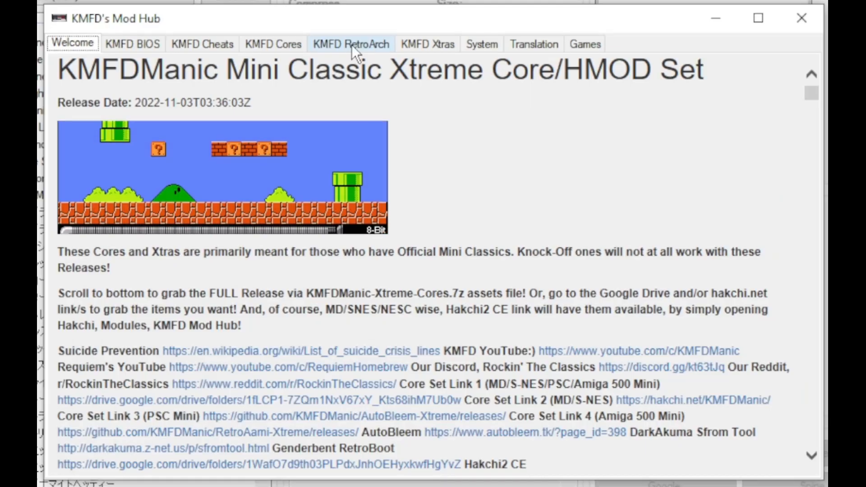
click(351, 44)
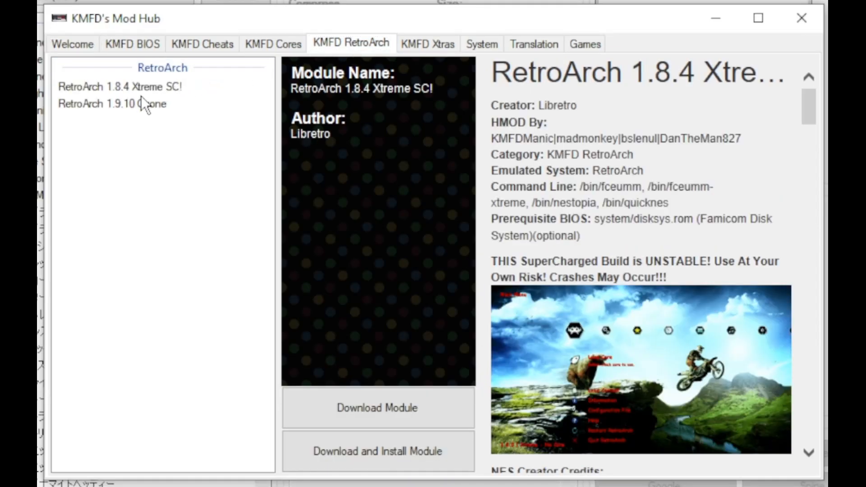
click(120, 87)
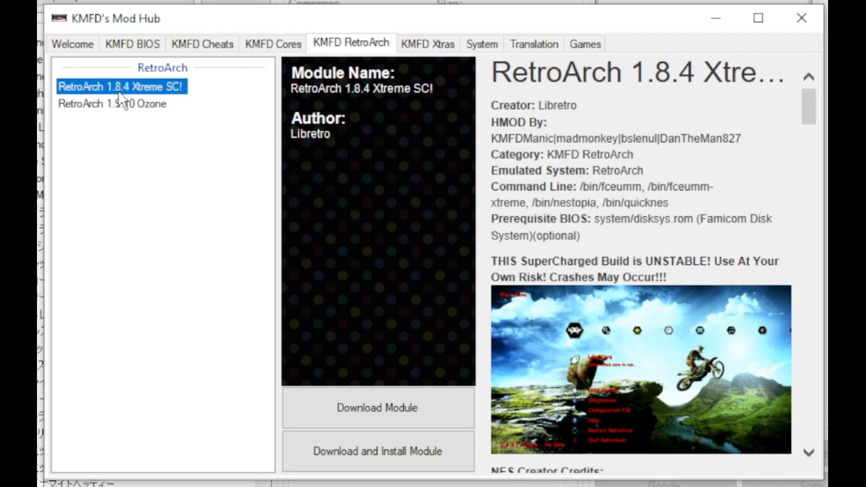
click(113, 104)
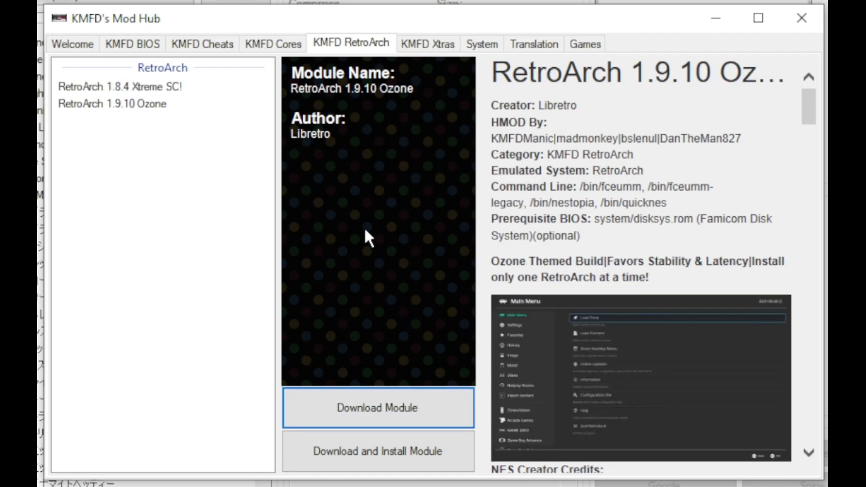
Select the Genesis Xtreme GX core on the KMFD Cores tab for download
click(272, 43)
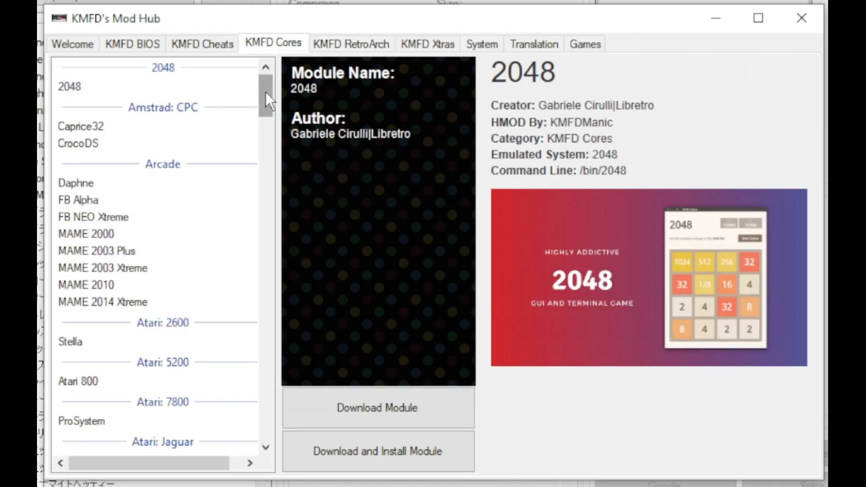
scroll(down, 3)
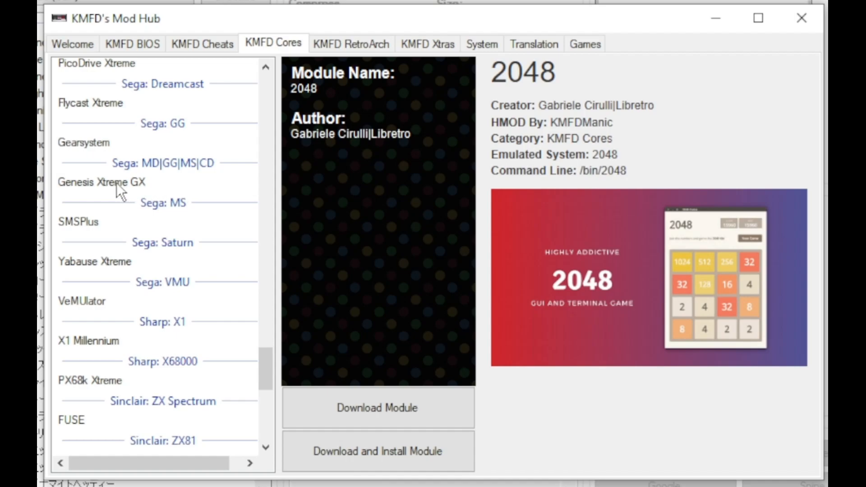
click(102, 181)
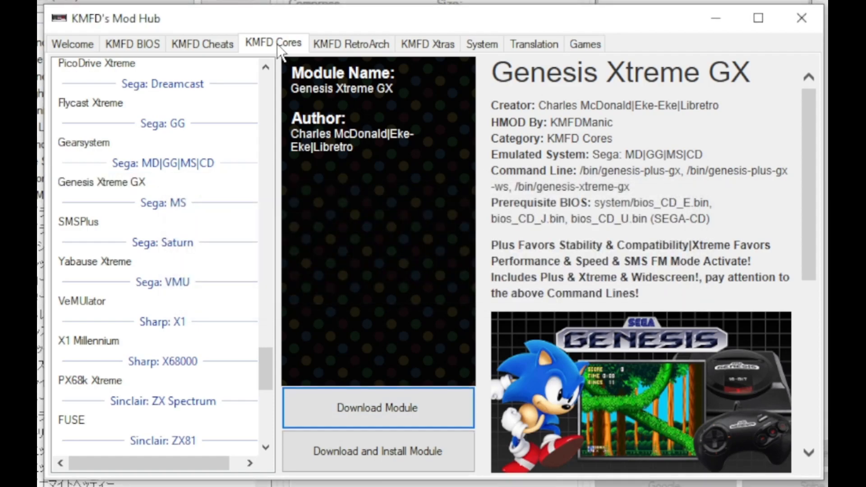
Download the RA Cheats MD module from KMFD Cheats and close the Mod Hub
click(202, 44)
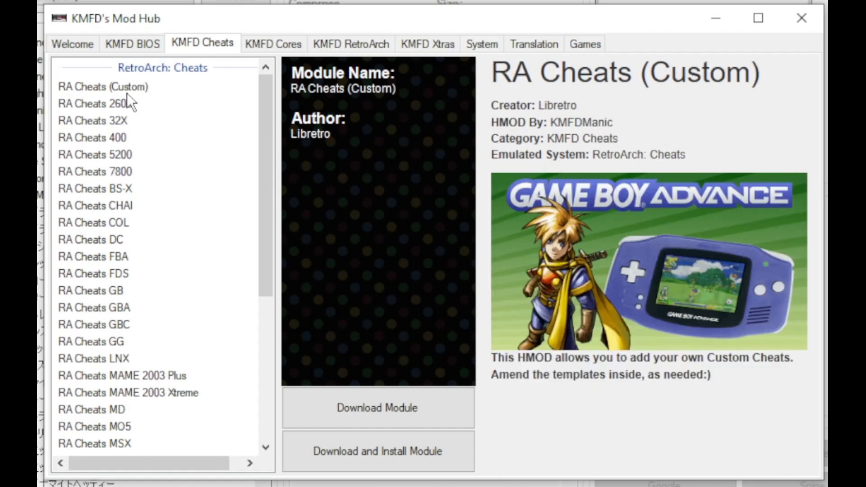
mouse_move(111, 231)
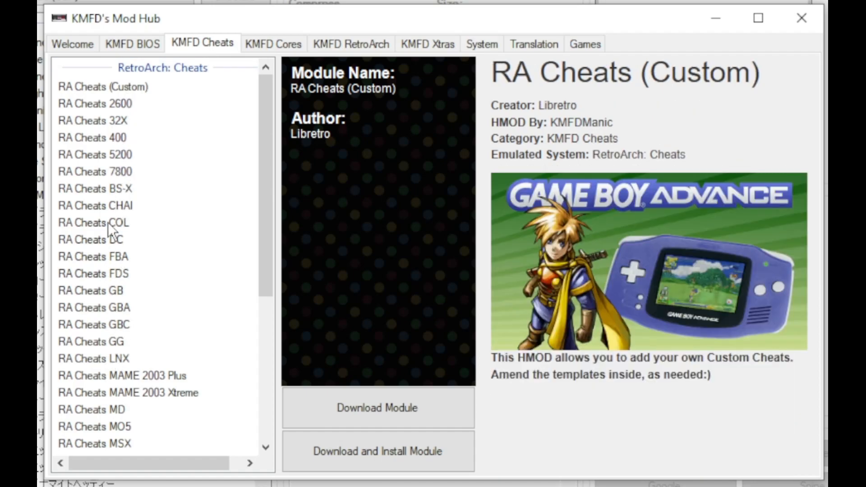
mouse_move(141, 198)
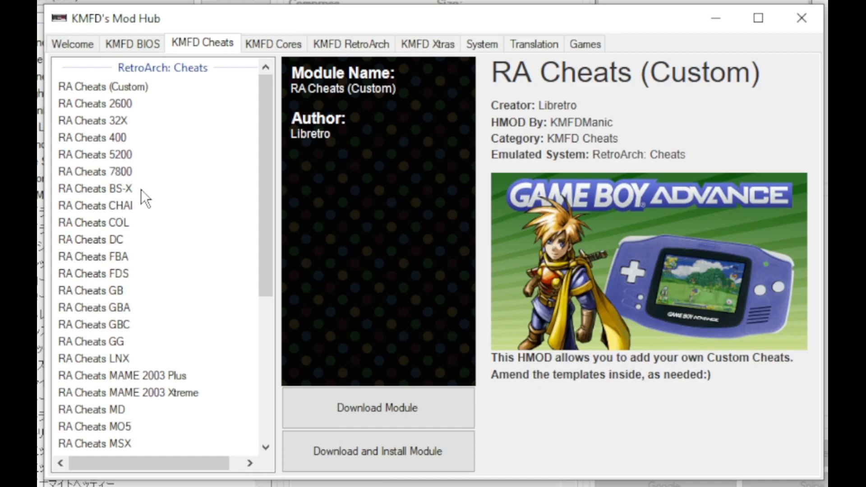
mouse_move(98, 326)
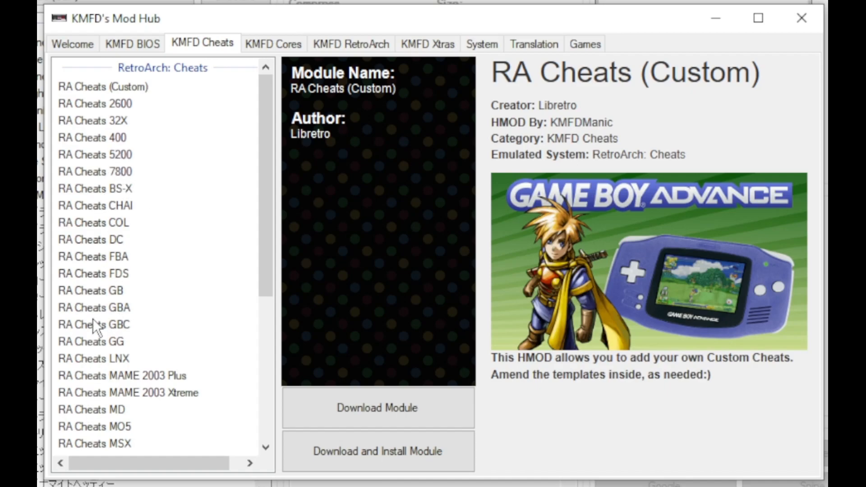
mouse_move(122, 416)
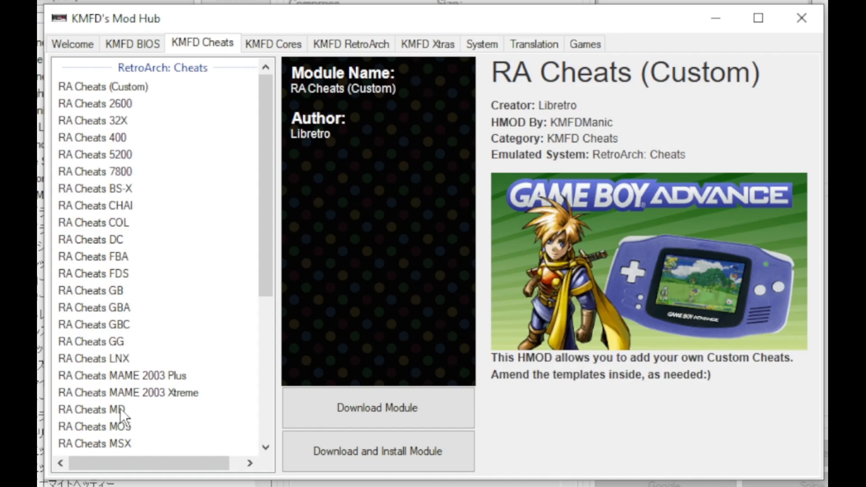
click(93, 409)
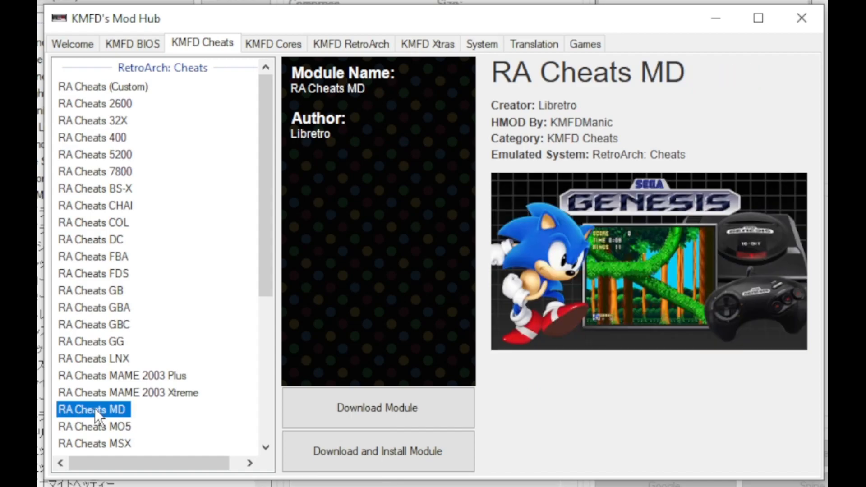
click(377, 407)
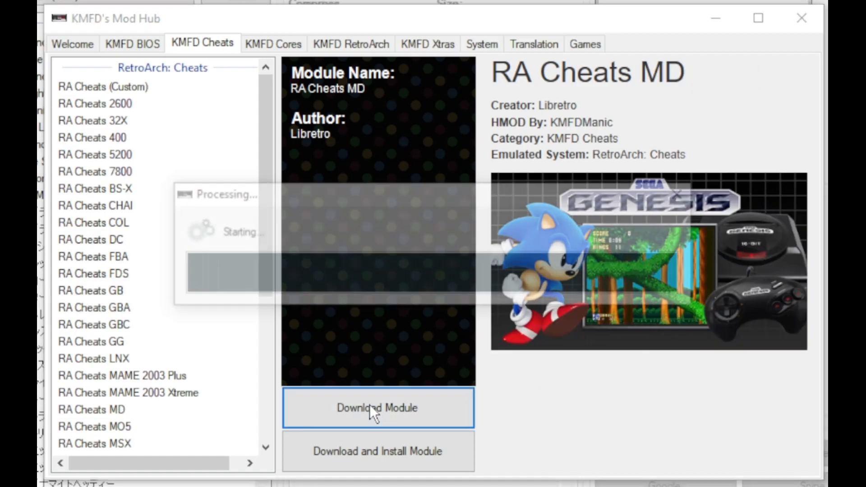
click(378, 408)
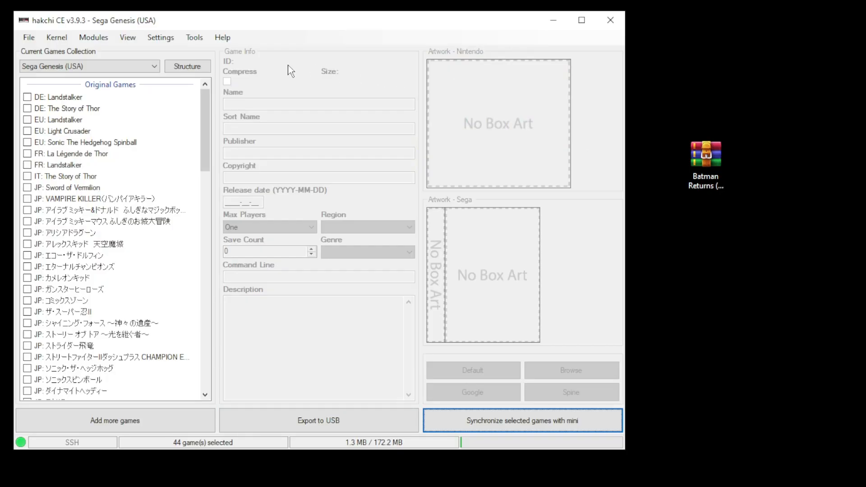
Install RA Cheats MD, Genesis Xtreme GX and RetroArch 1.9.10 Ozone onto the mini via Install extra modules
click(93, 37)
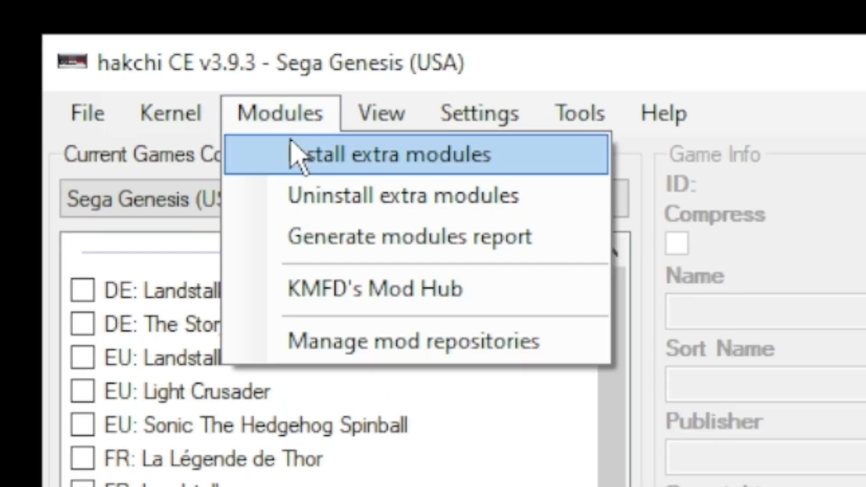
click(387, 154)
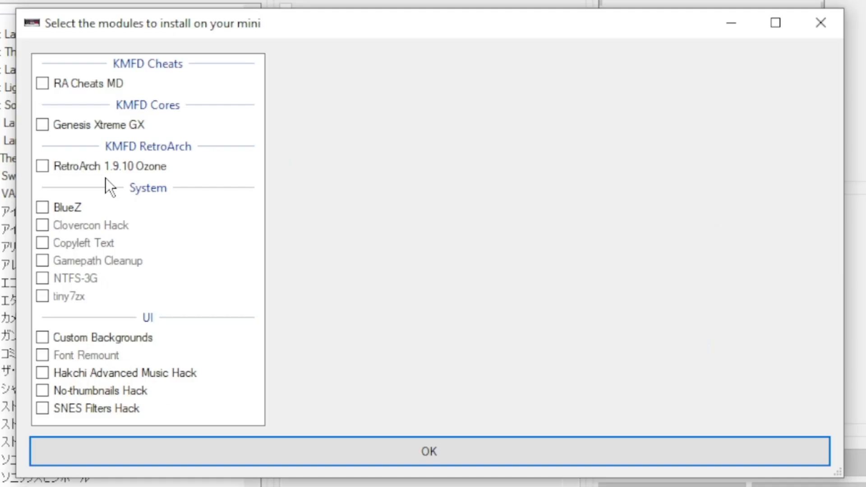
mouse_move(110, 99)
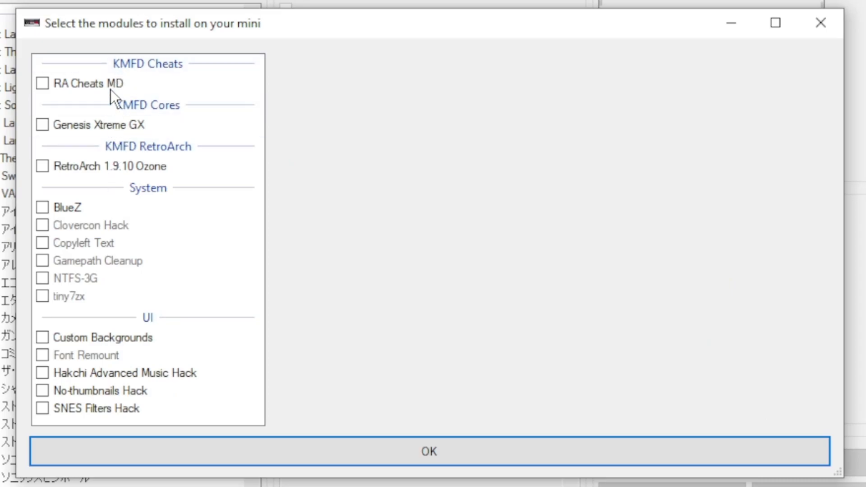
click(43, 83)
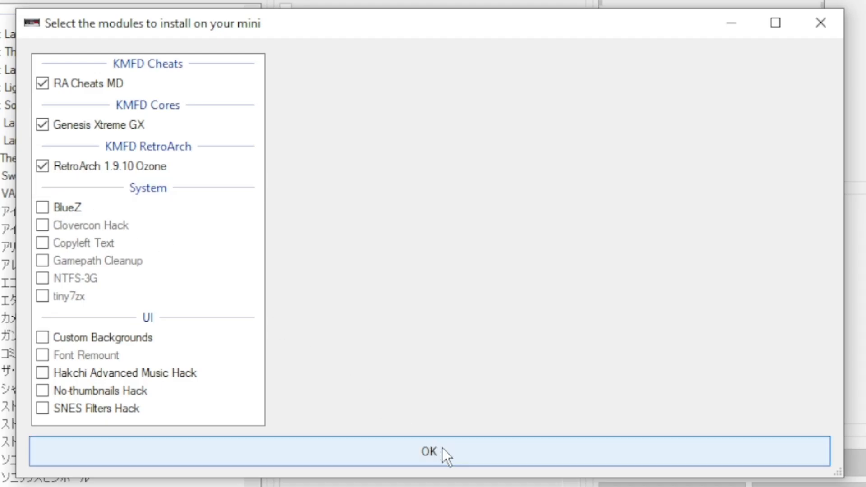
click(428, 451)
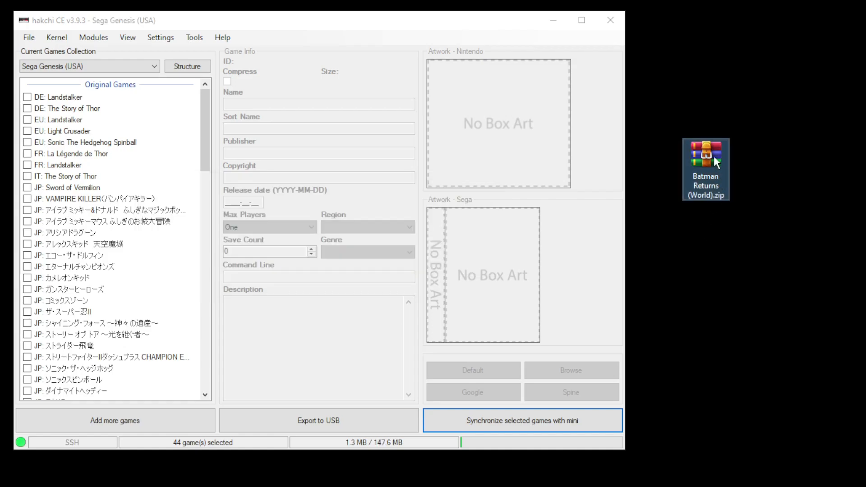
mouse_move(712, 163)
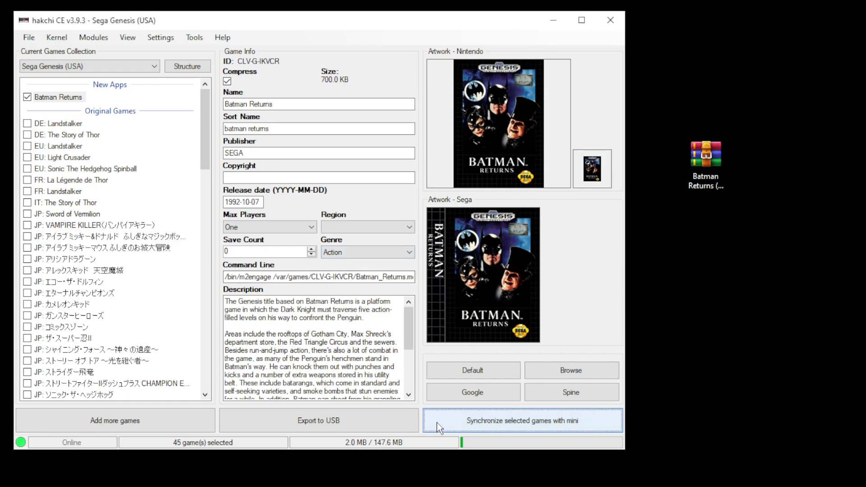
Synchronize the selected games, including Batman Returns, with the mini
click(522, 420)
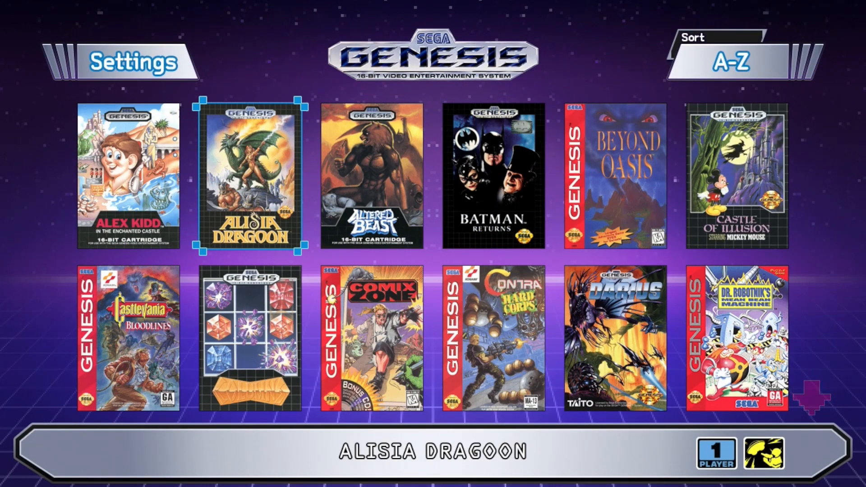
Pick the Batman Returns cartridge in the mini's library and start the game
click(490, 176)
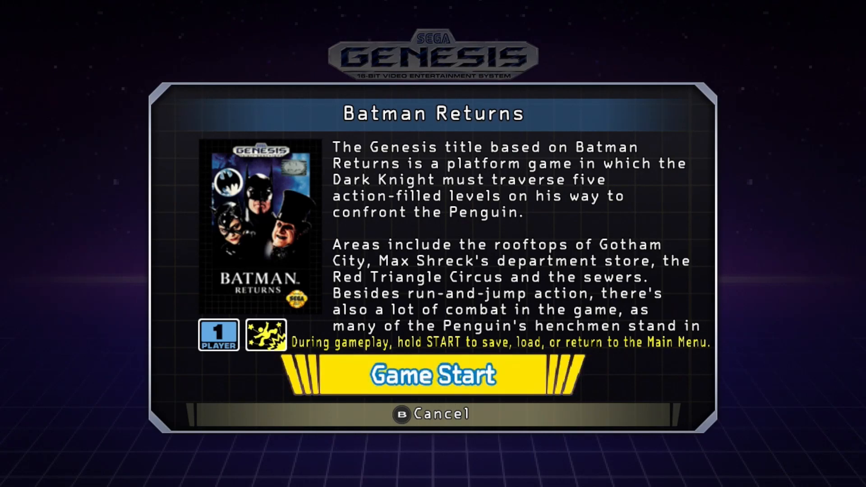
click(432, 374)
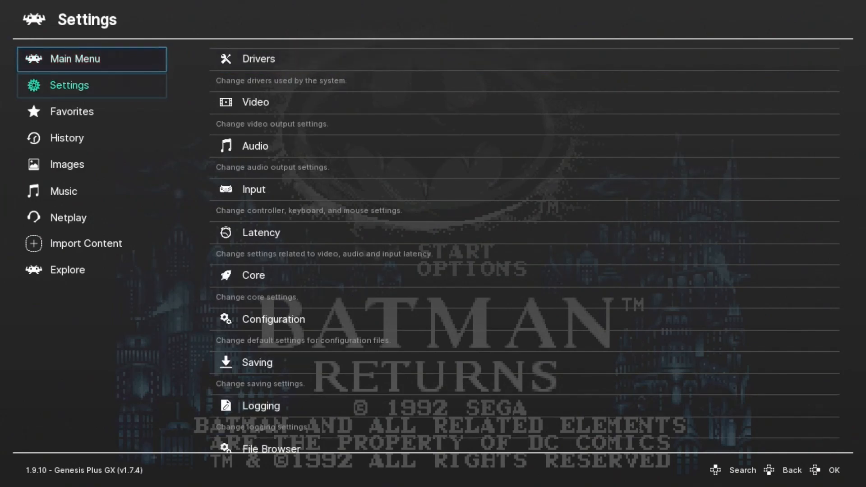
Confirm Menu Toggle Controller Combo is Start + Select under Settings > Input > Hotkeys, then return to Main Menu
click(252, 188)
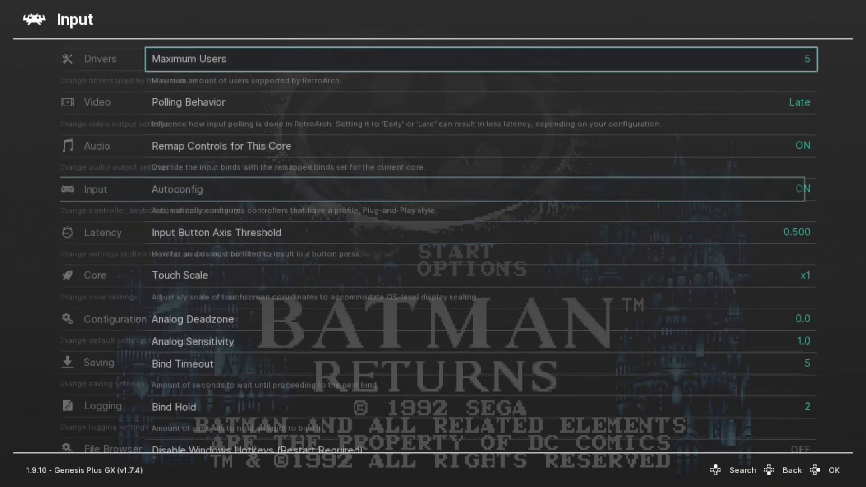
scroll(down, 3)
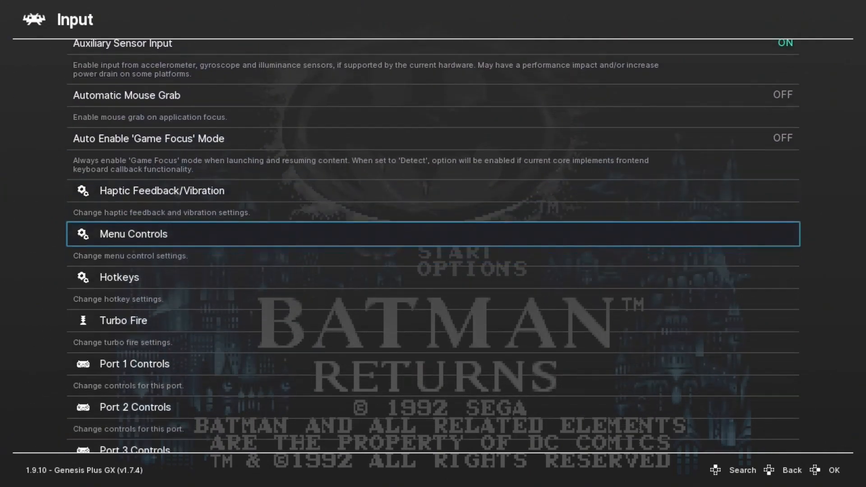
click(119, 277)
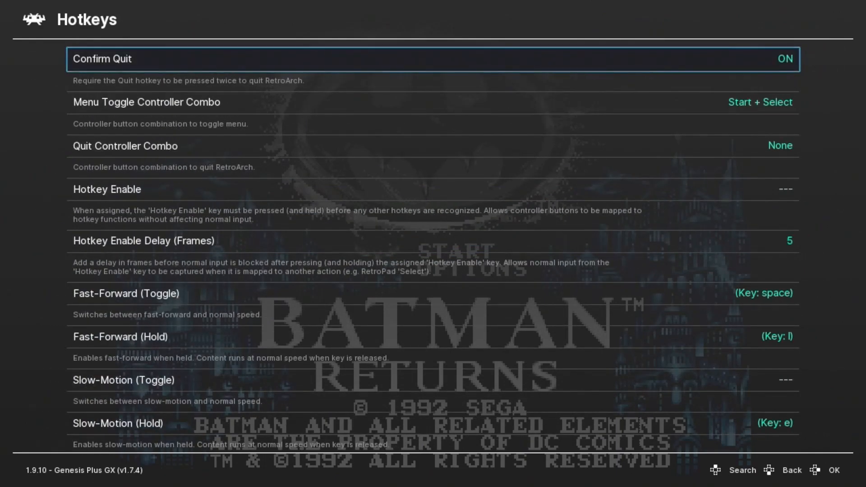
key(Down)
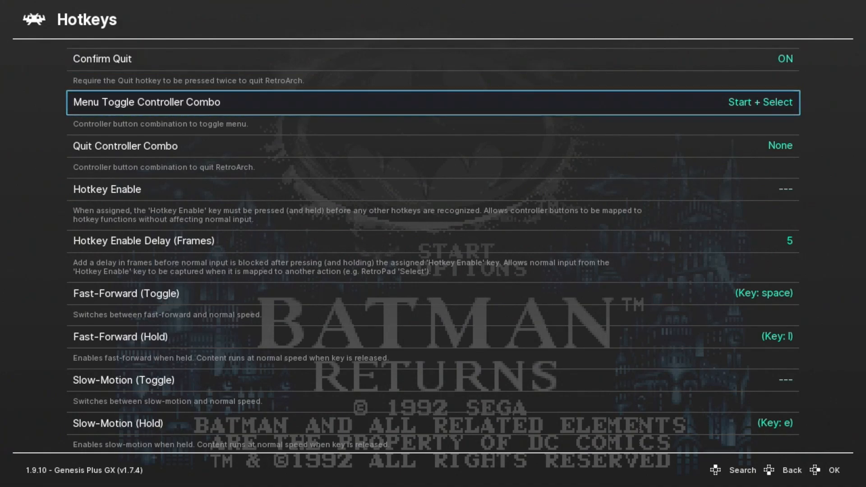
click(146, 102)
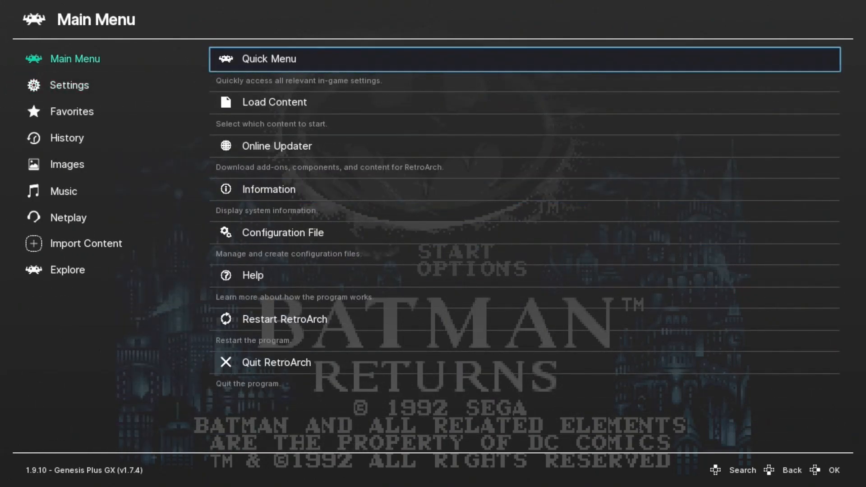
From Quick Menu > Cheats, load a replacement cheat file from the MD folder for Batman Returns
click(269, 59)
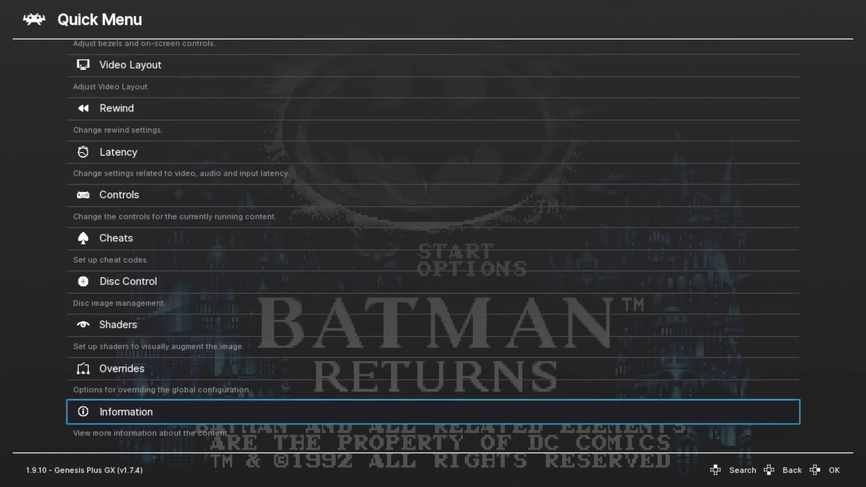
key(Up)
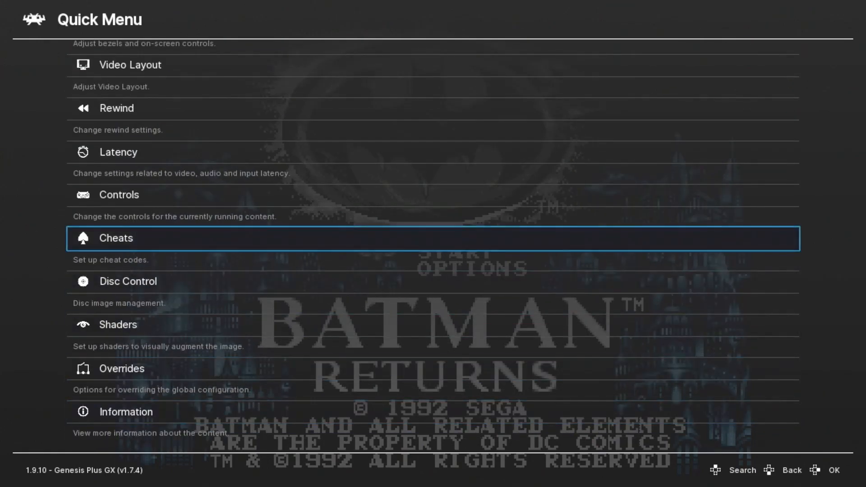
click(115, 237)
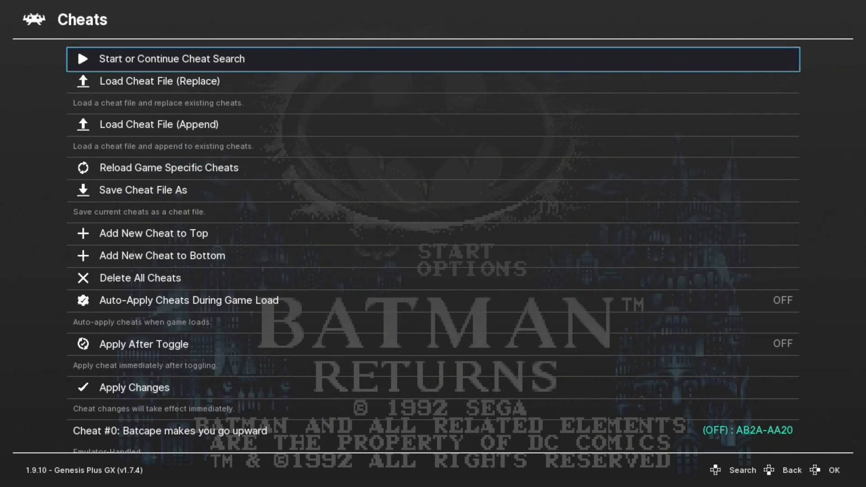
key(Down)
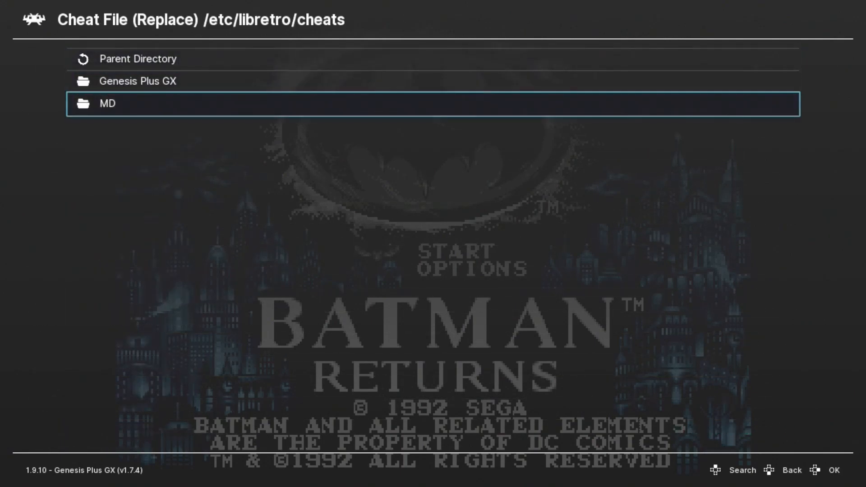
click(106, 103)
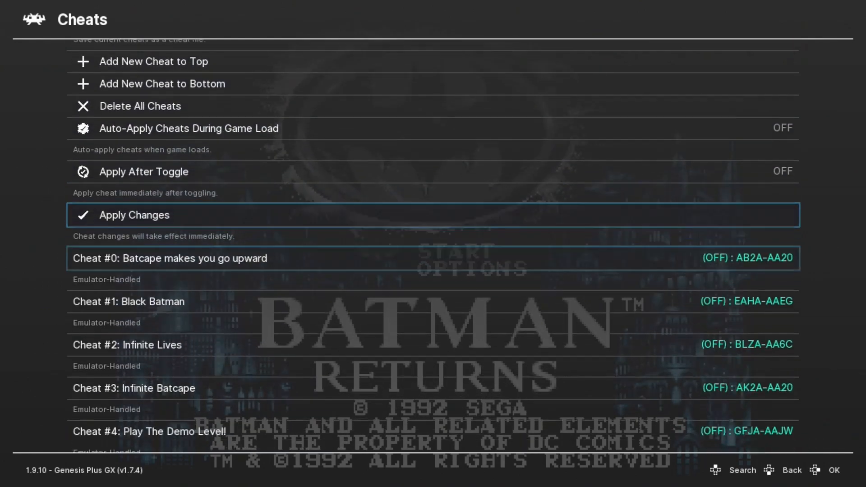
Select cheat 13, Invincibility (still can die if you fall), and set Enabled to ON
scroll(down, 3)
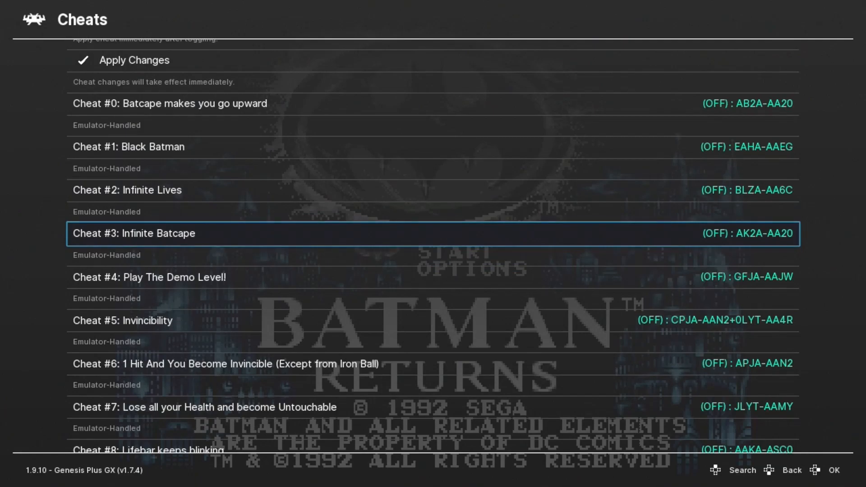
scroll(down, 3)
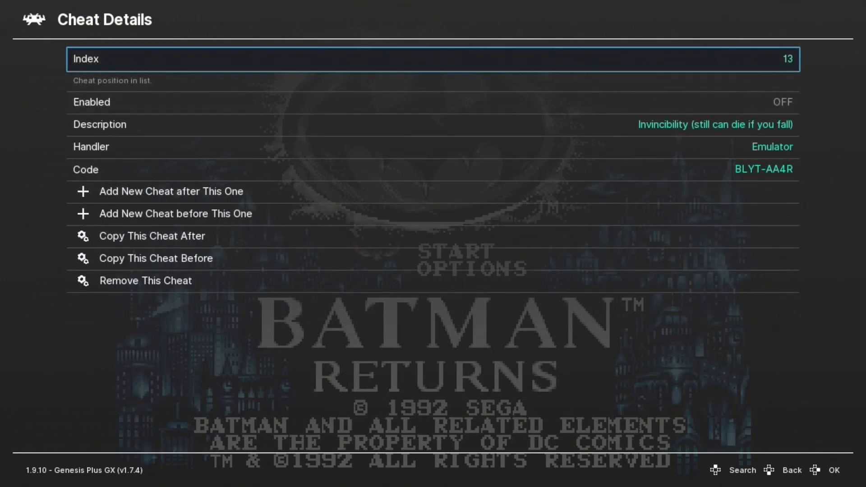
key(down)
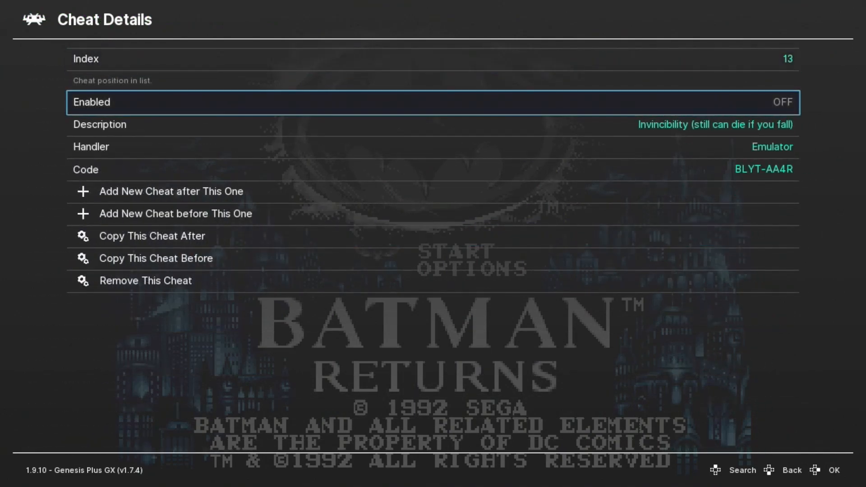
click(783, 102)
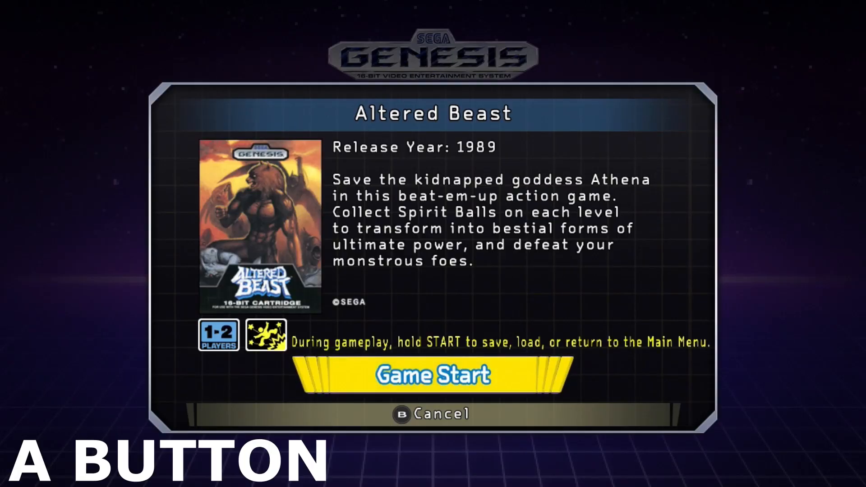
Start Altered Beast and load its replacement cheat file from the MD folder
click(432, 375)
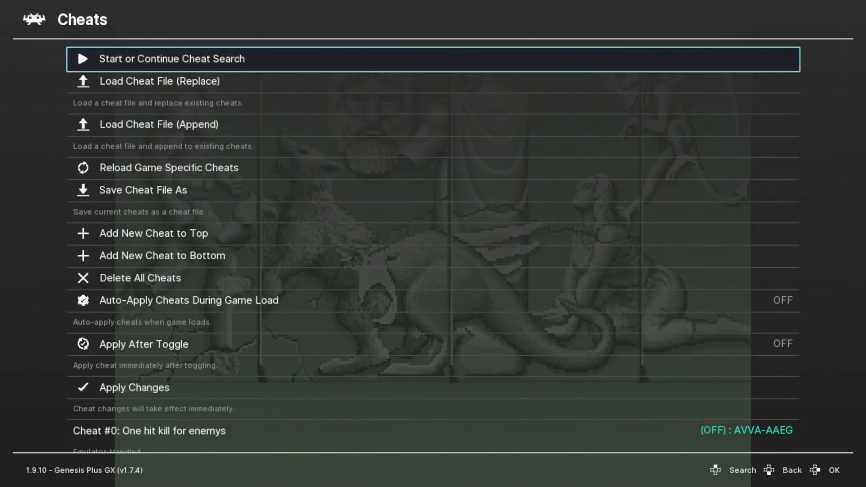
click(160, 80)
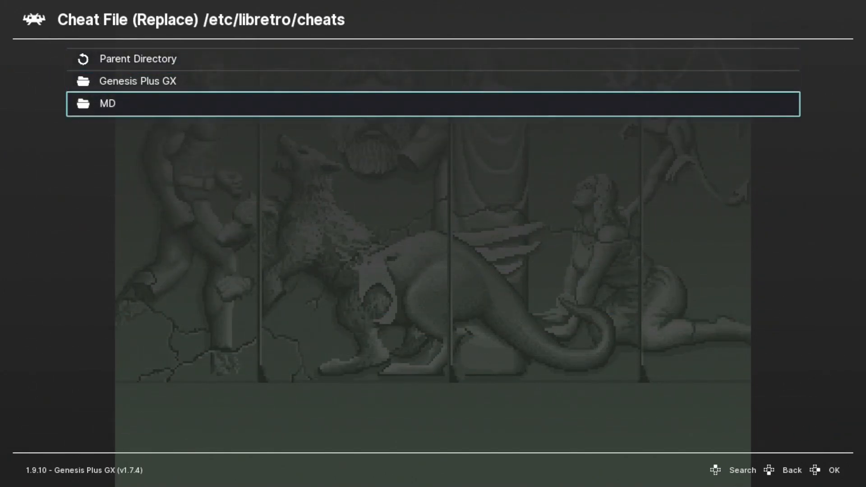
click(106, 104)
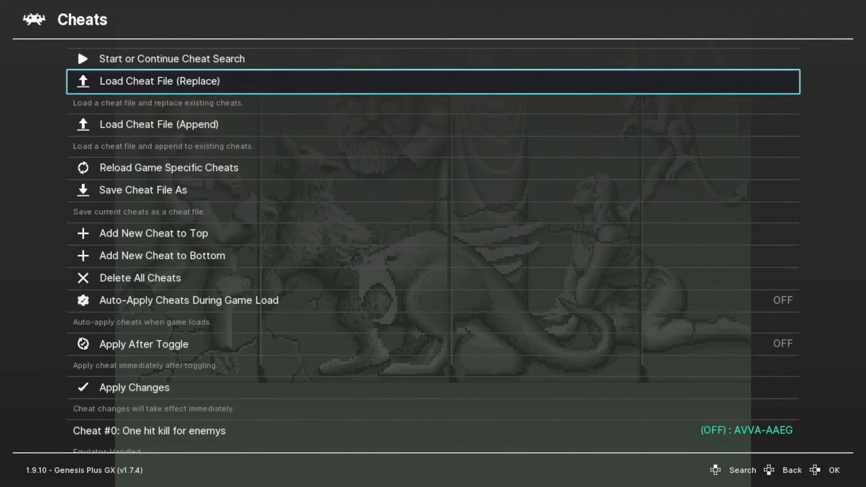
Select Cheat #2, Can't be hurt, and set Enabled to ON
scroll(down, 3)
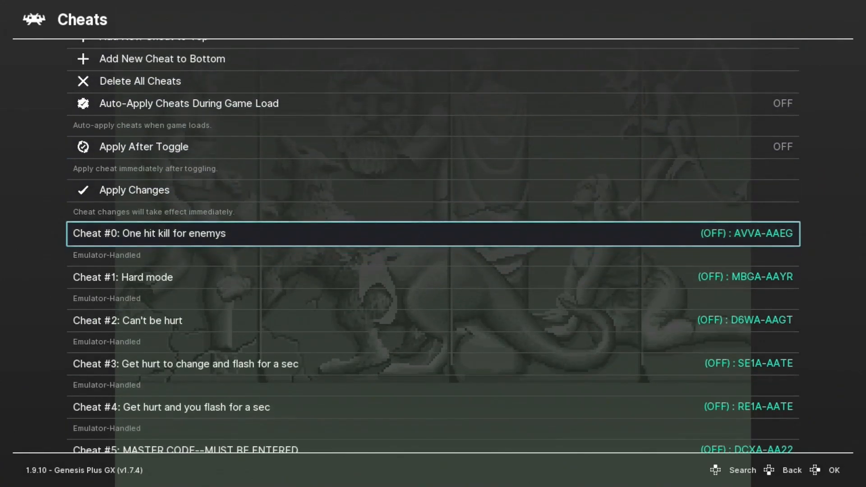
scroll(down, 3)
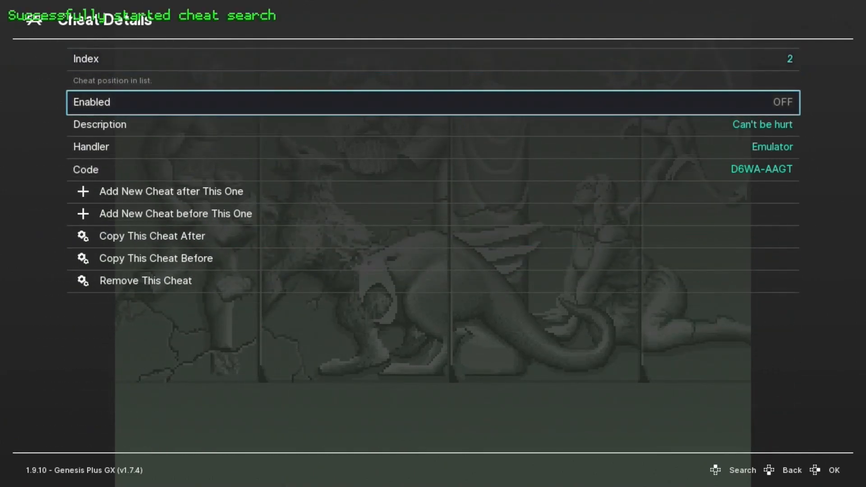
click(791, 470)
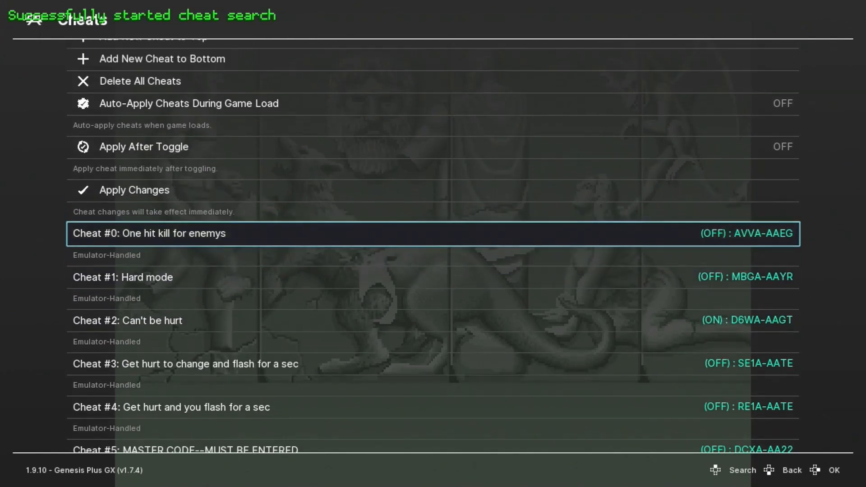